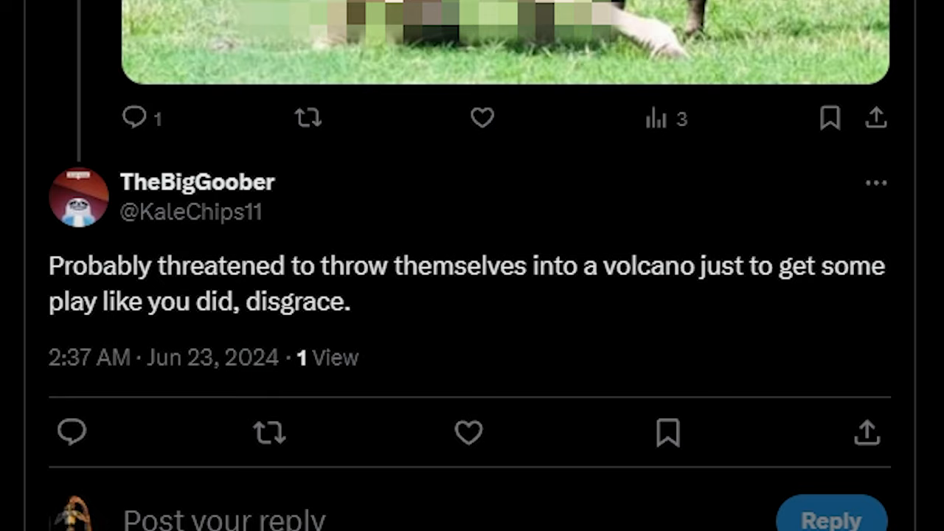
mouse_move(799, 157)
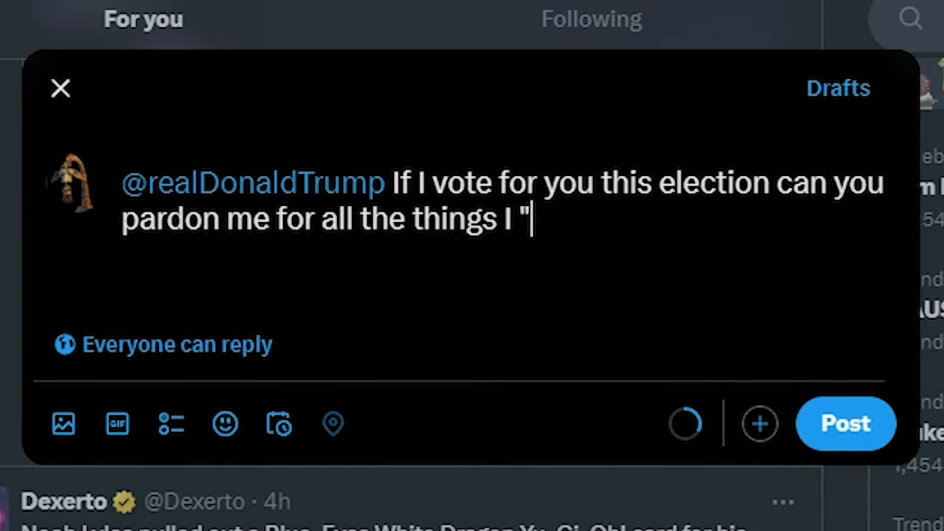
- Type 'did in 20' into the pardon joke draft
text(did in 20)
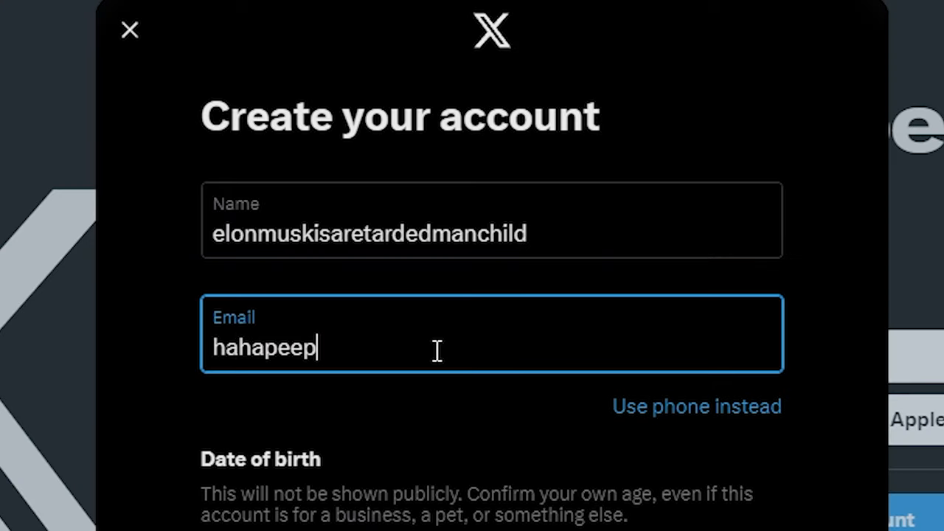
- Return to the home feed and scroll through the crypto posts
click(585, 240)
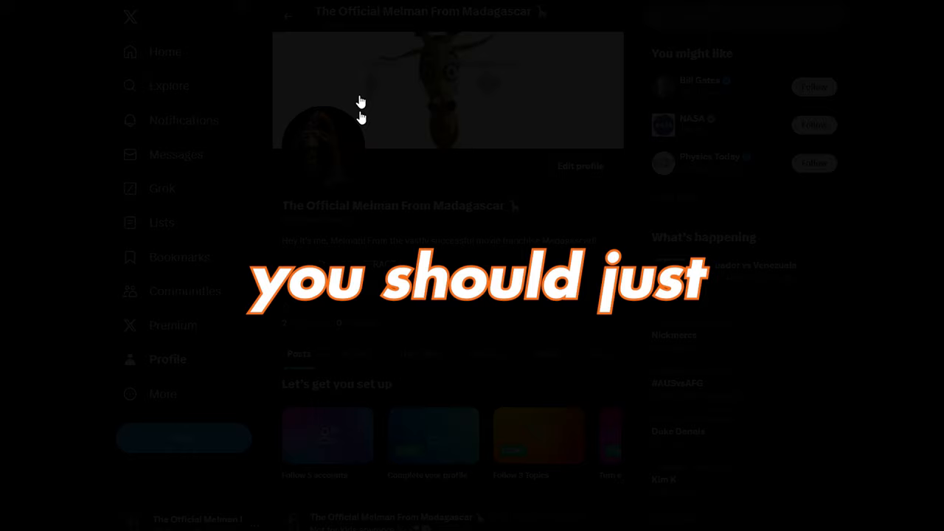
click(165, 51)
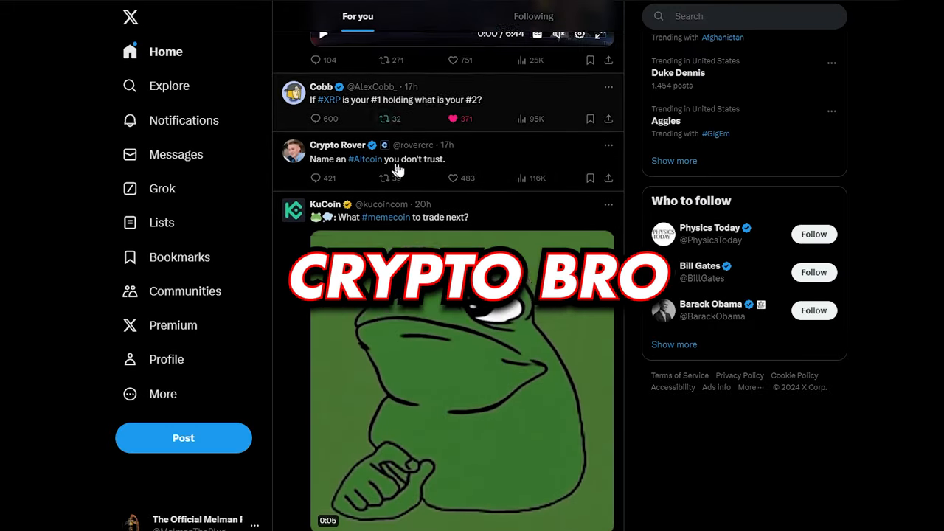
scroll(down, 3)
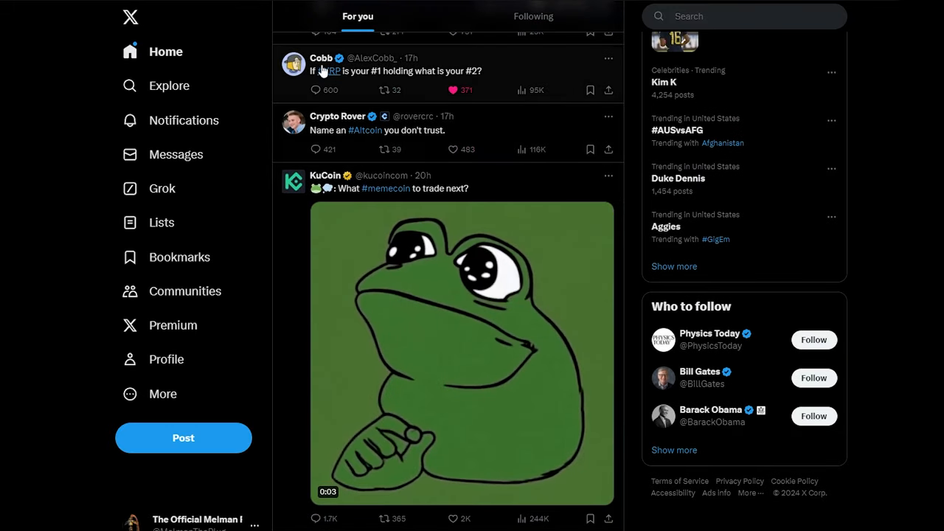
mouse_move(319, 58)
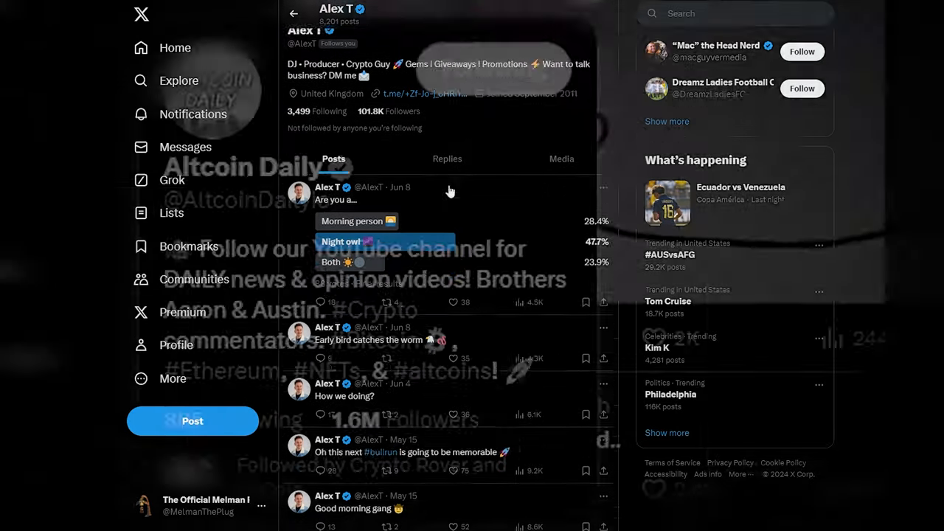
- Scroll the Melman profile and open its verified followers list
scroll(down, 3)
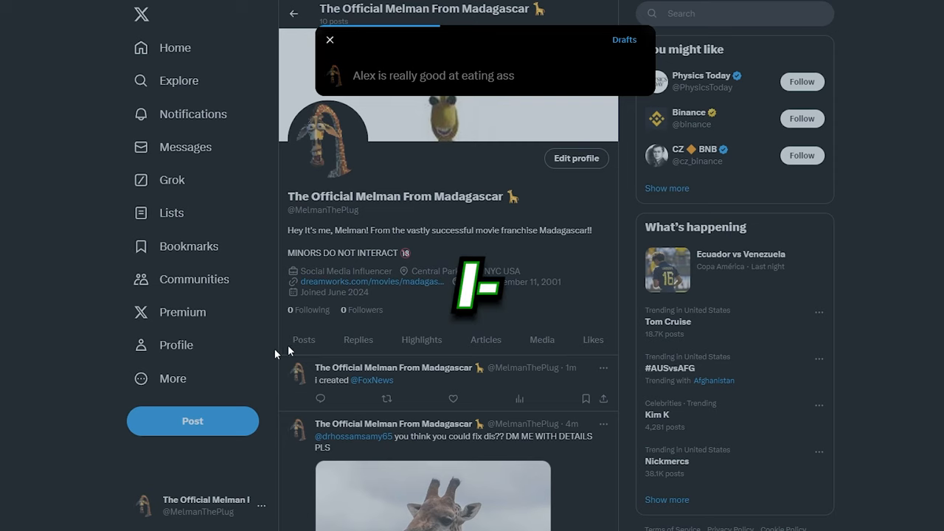
click(626, 166)
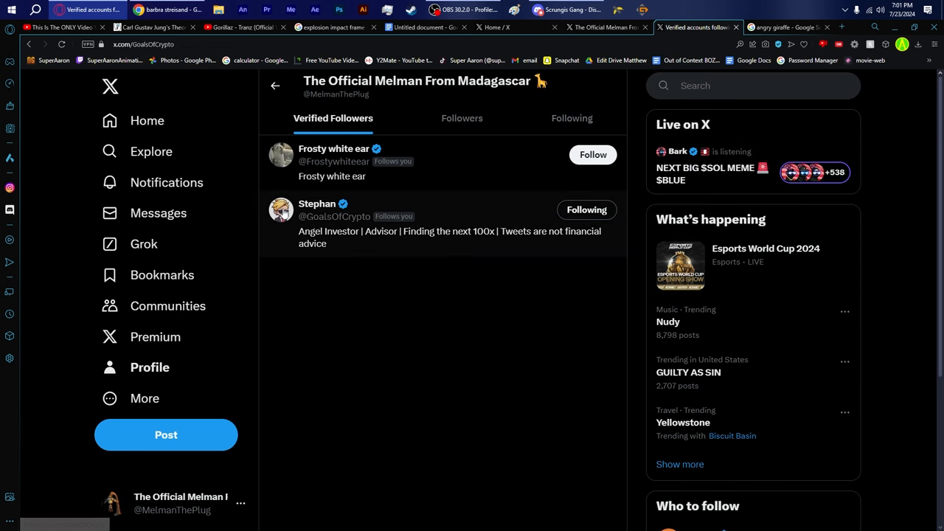
- Go back to the Melman profile's posts
click(317, 204)
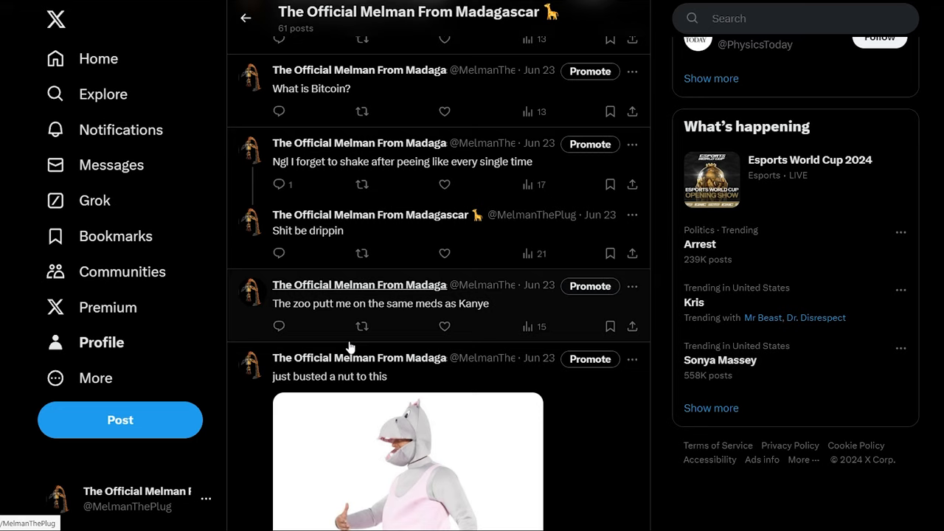
- Scroll further down the Melman profile posts
scroll(down, 3)
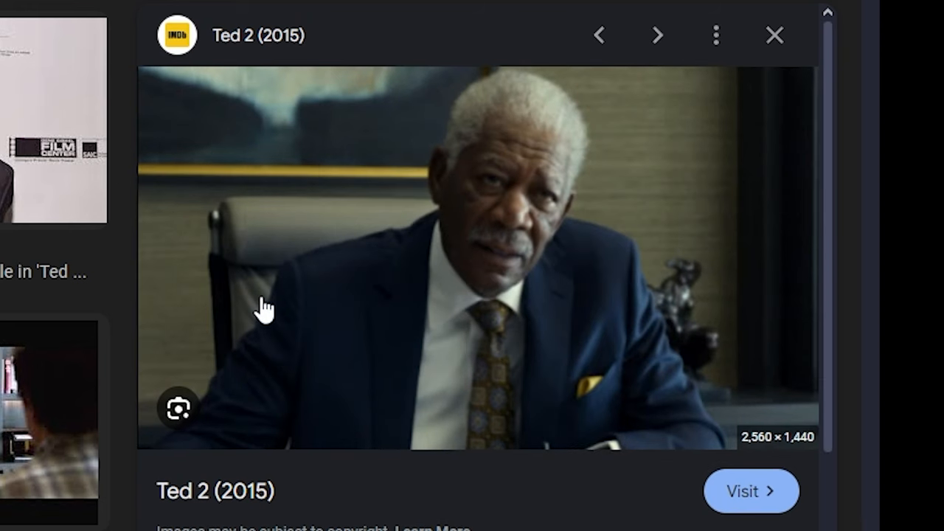
- Preview a different Ted 2 (2015) image result and scroll the results
click(657, 35)
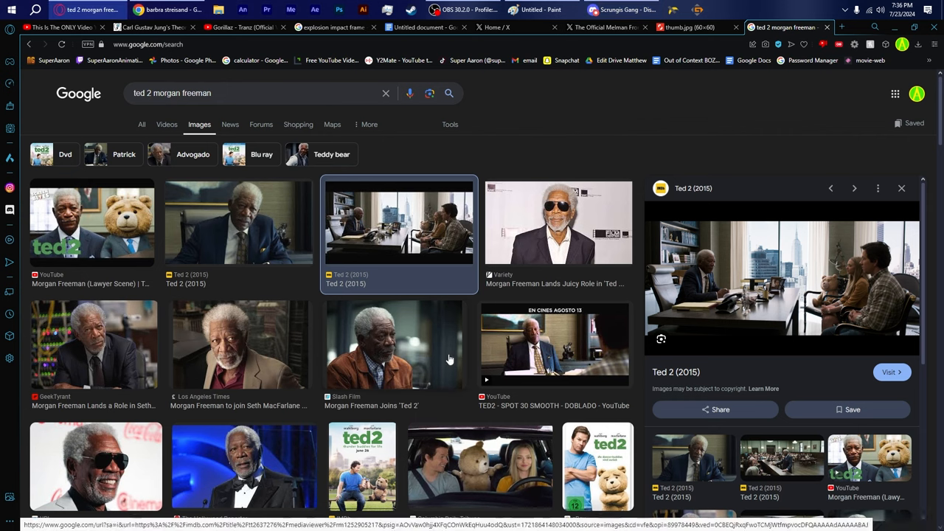
scroll(down, 3)
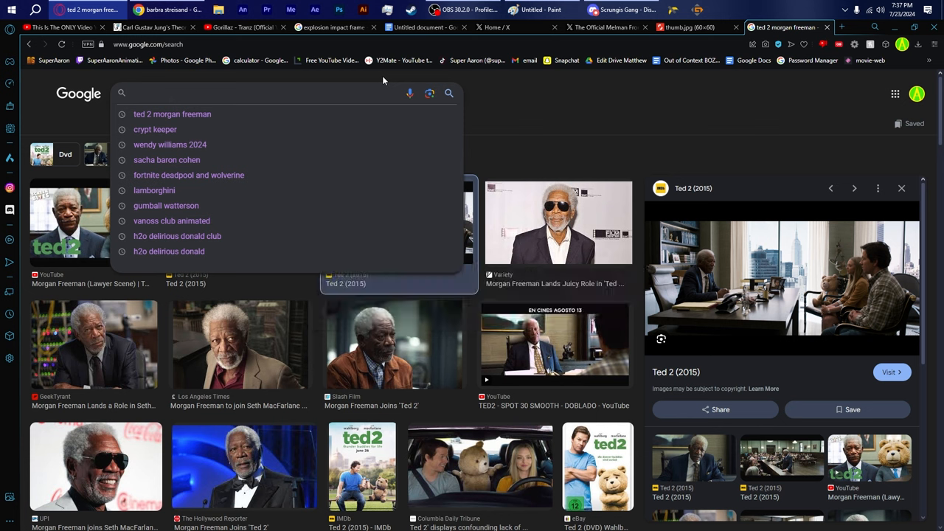
- Replace the Ted query with 'short circuit 2' and run the image search
text(ted)
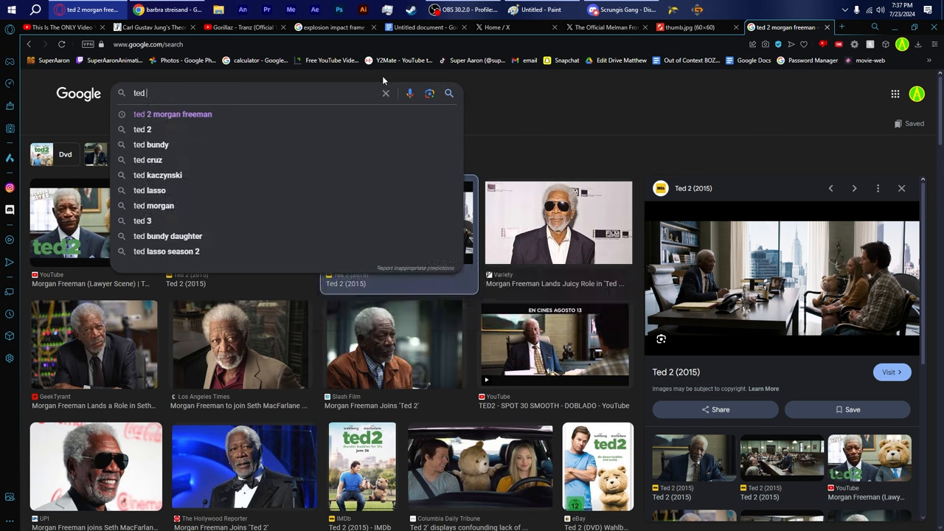
key(Backspace)
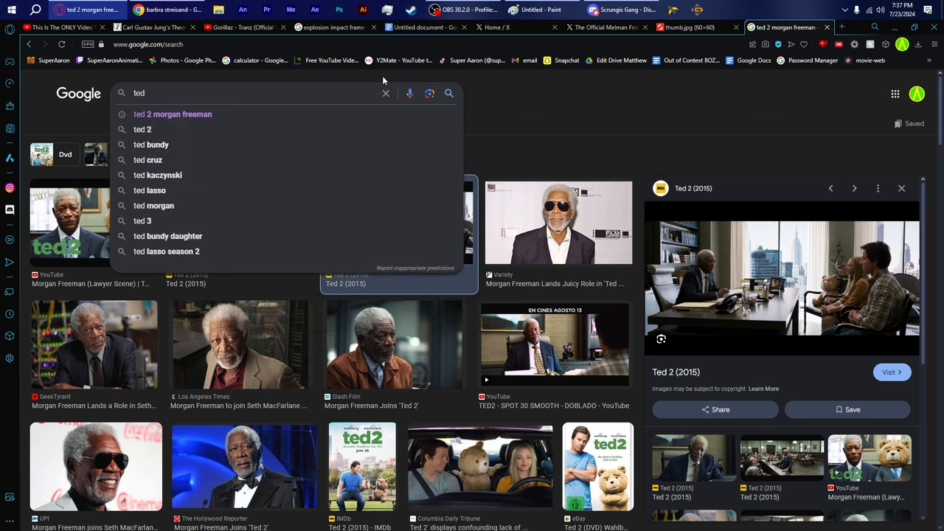
text(short)
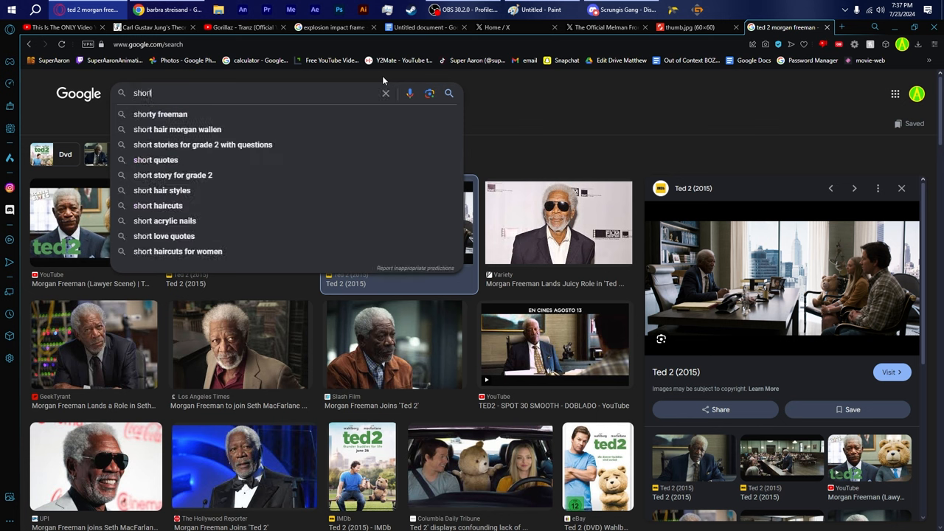
key(Backspace)
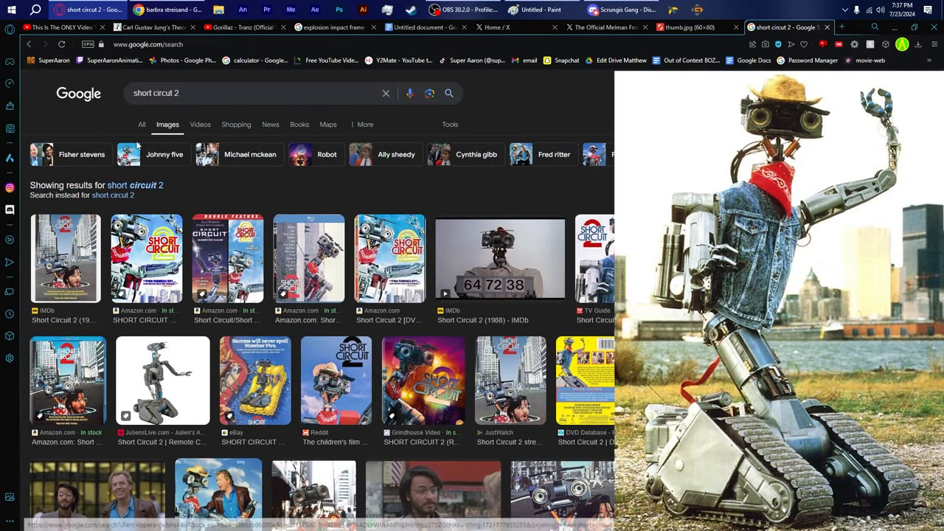
- Switch to All results and back to Images, then enlarge the Amazon Short Circuit 2 DVD cover
click(142, 123)
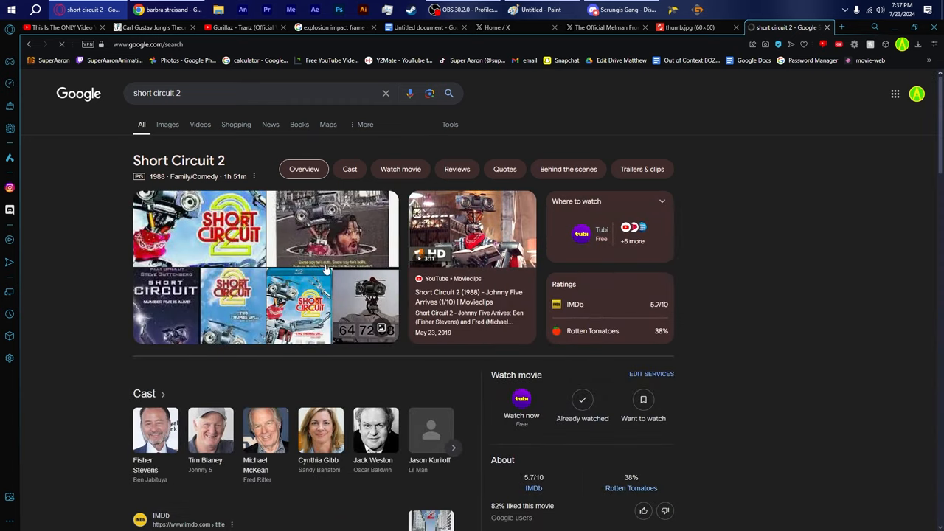
click(168, 124)
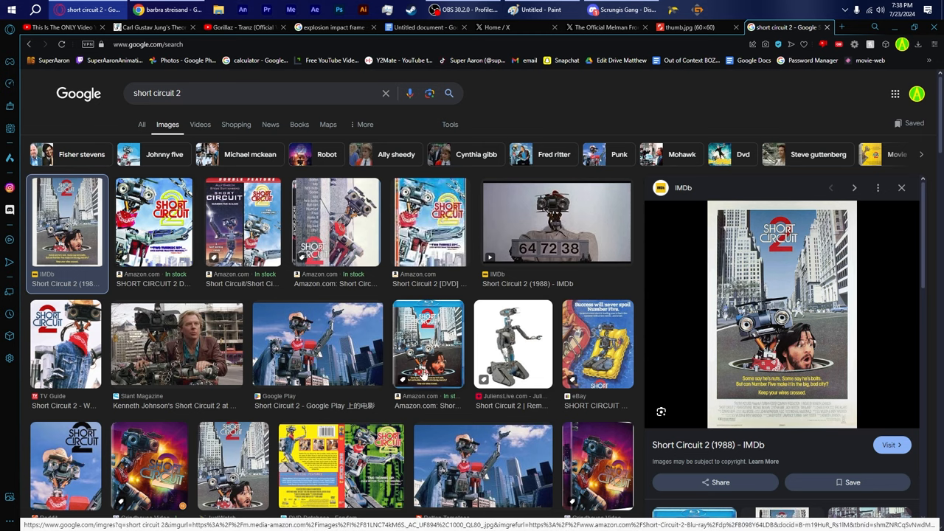
scroll(down, 3)
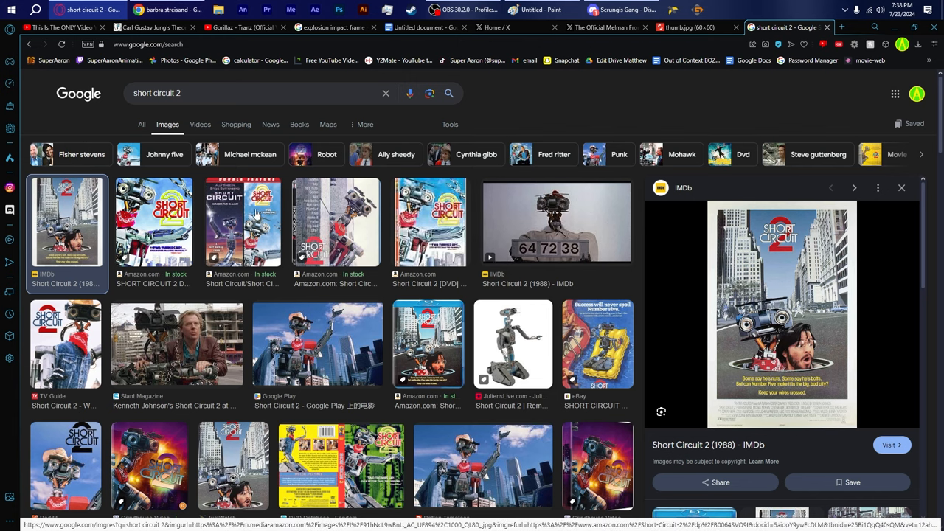
click(154, 222)
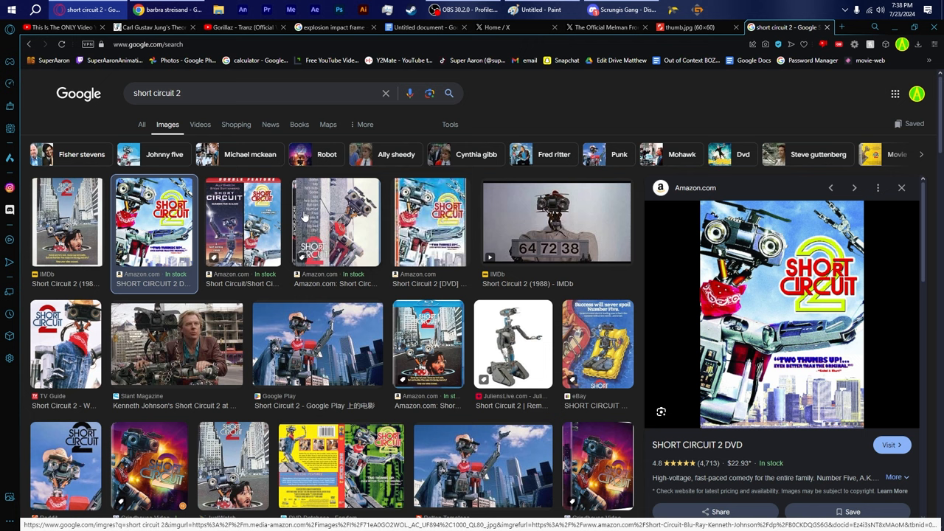
mouse_move(140, 130)
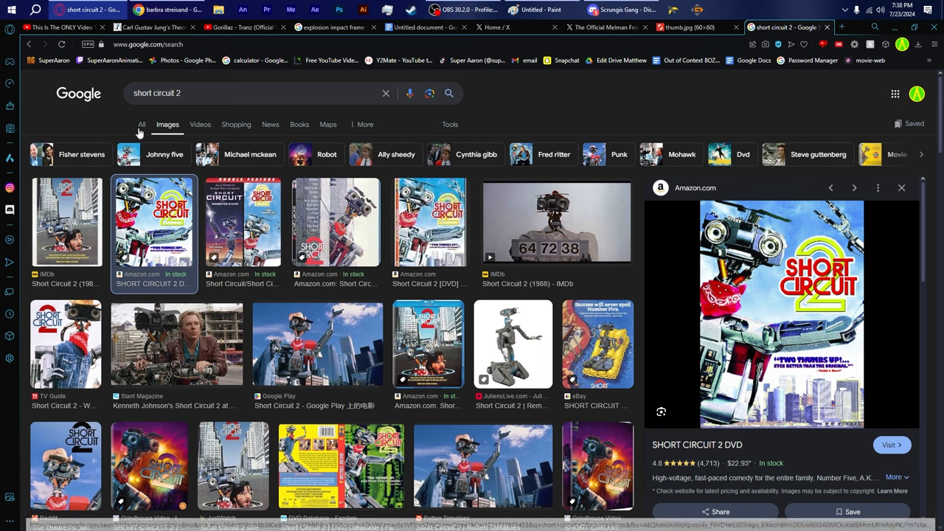
- Return to the All results for Short Circuit 2 and select the page URL
click(142, 124)
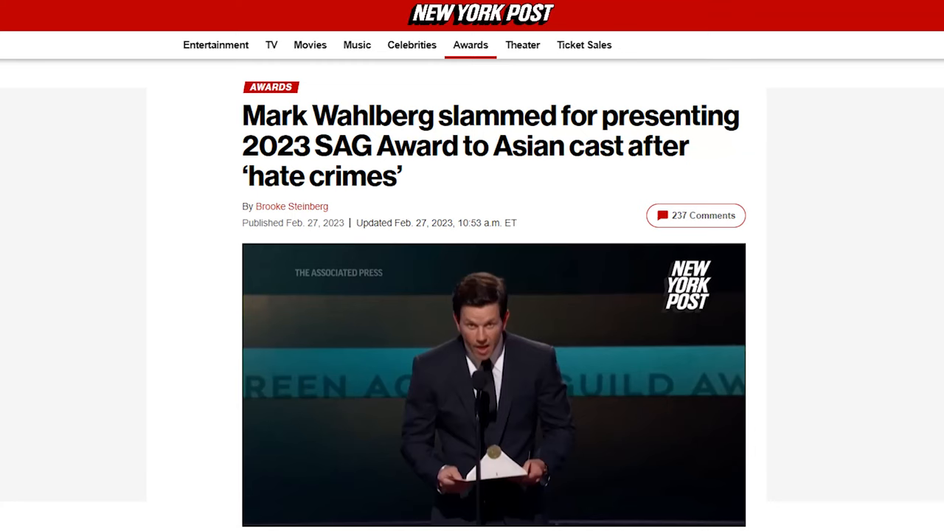
click(789, 27)
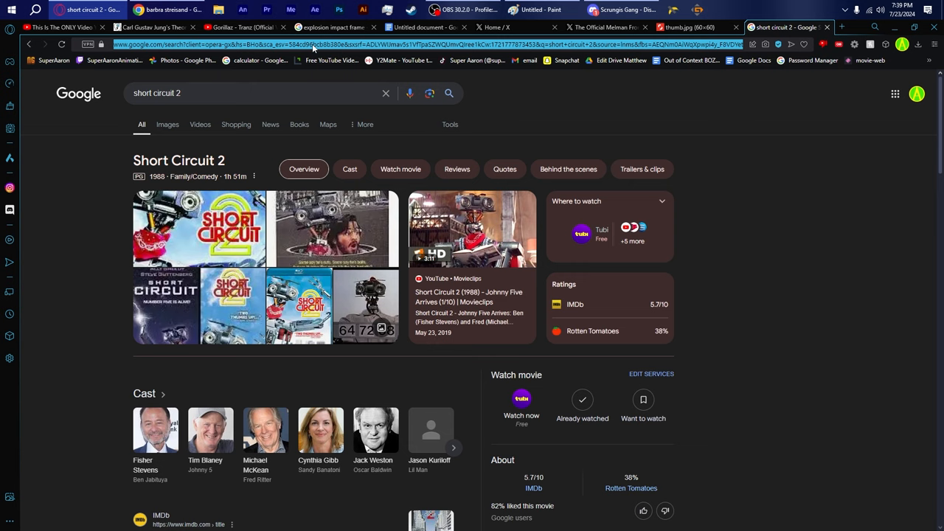